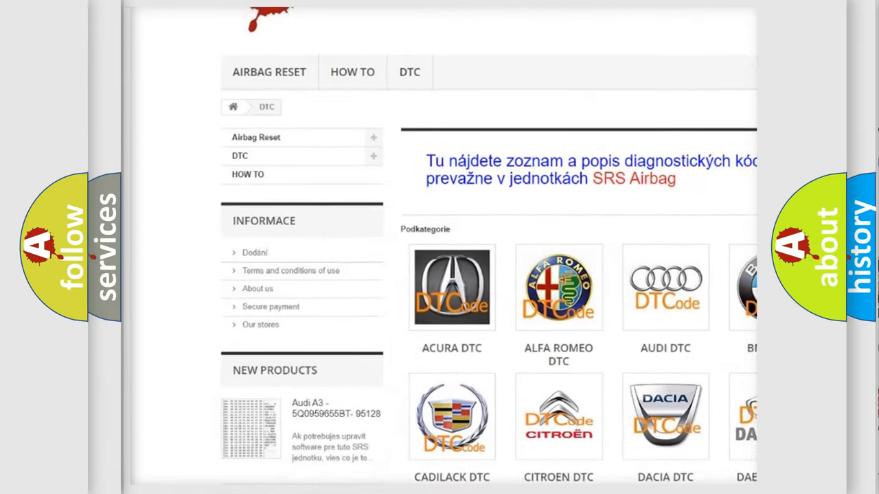
scroll("down", 3)
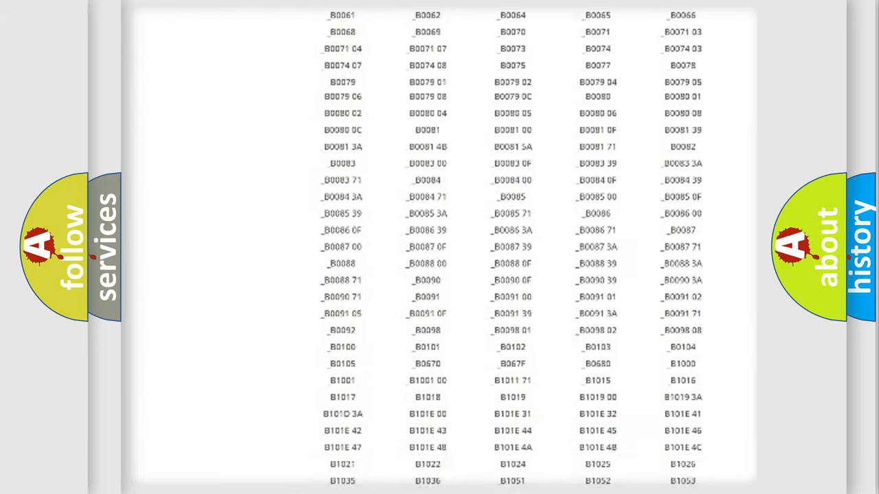
scroll("up", 3)
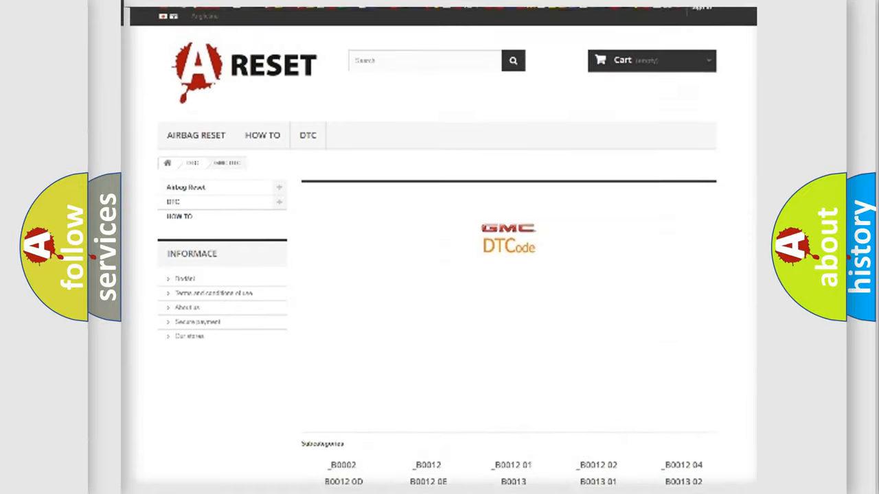